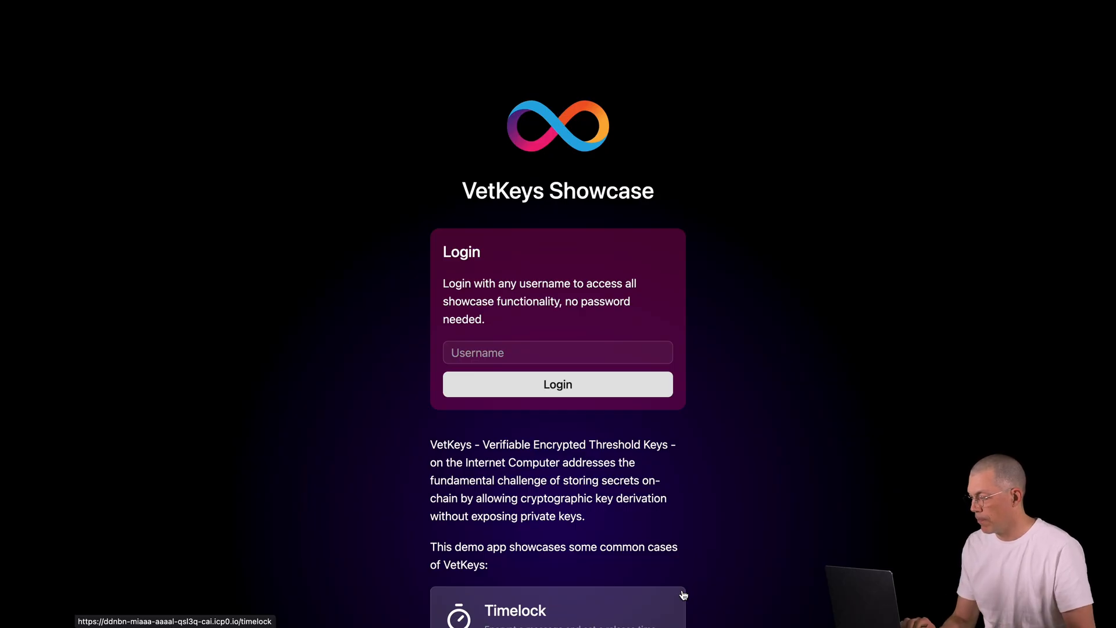
# Step: Log in with username 'd' and enter the Timelock demo, which lists a previously unlocked message
pyautogui.scroll(-3)
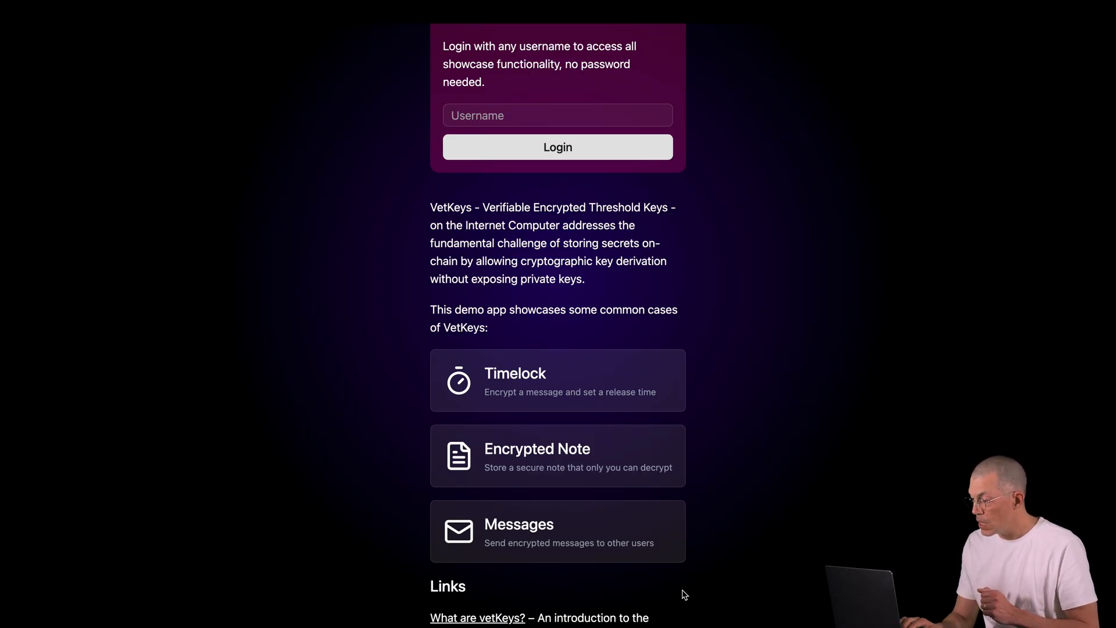
pyautogui.scroll(3)
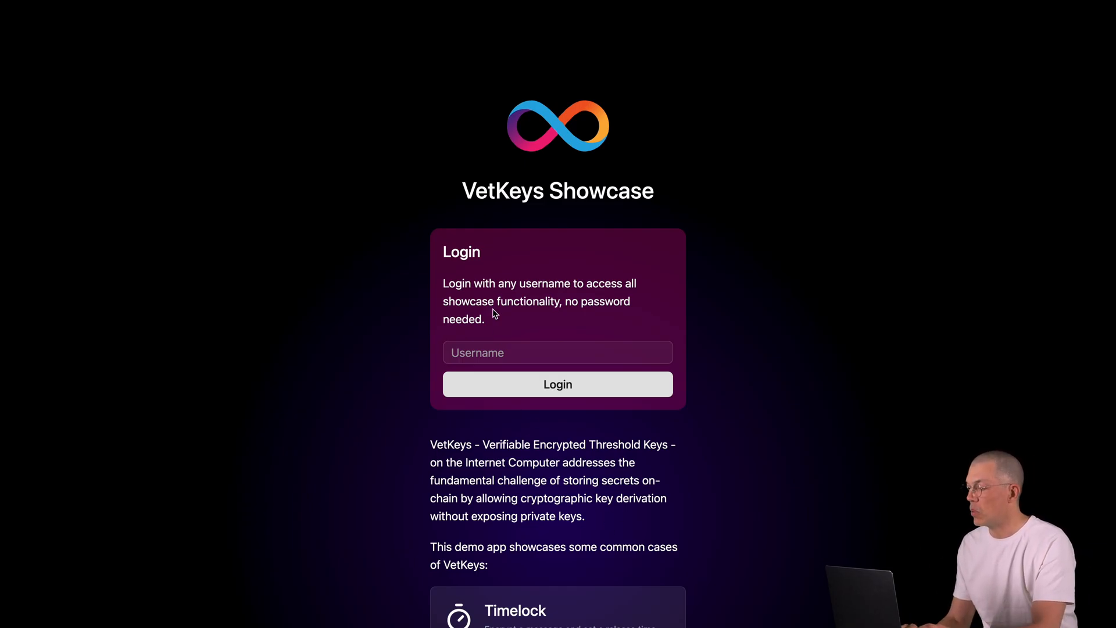
pyautogui.click(558, 354)
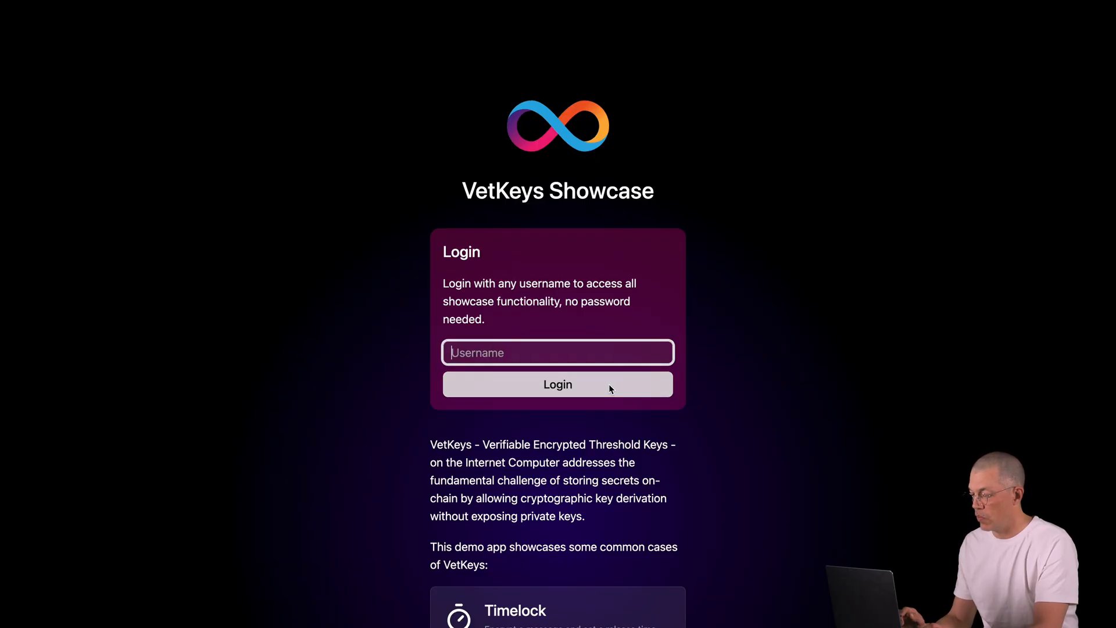
pyautogui.write('d')
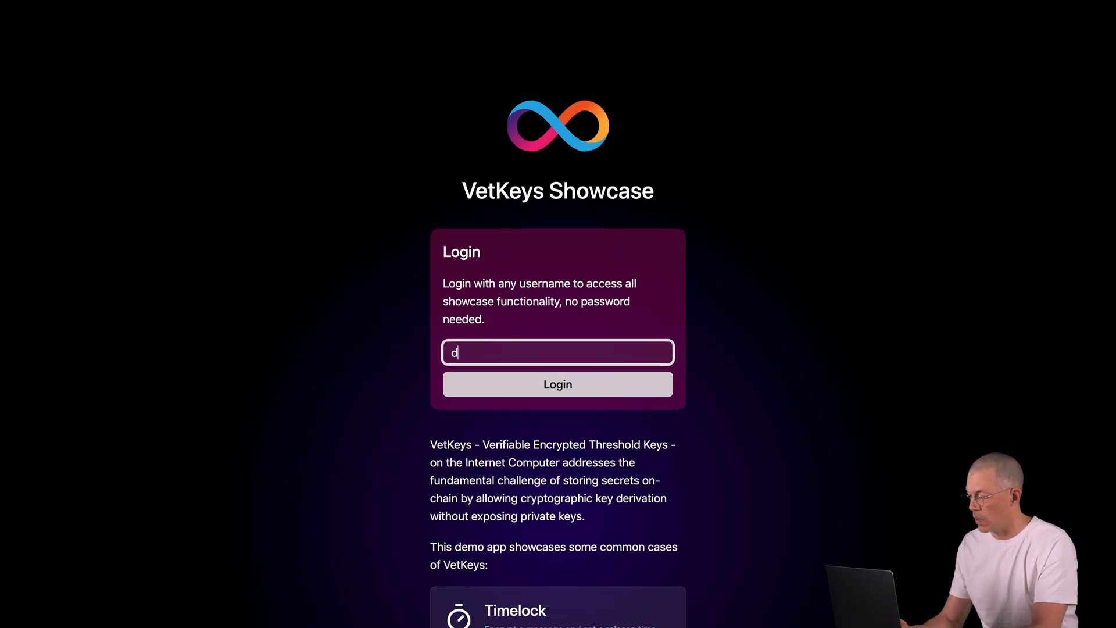
pyautogui.click(558, 384)
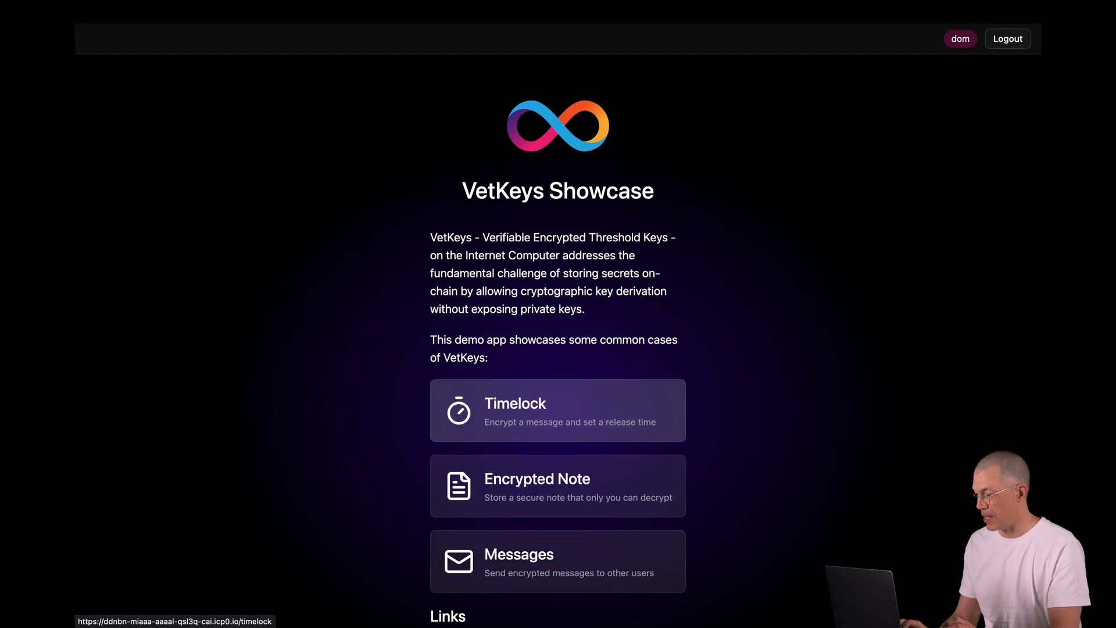
pyautogui.click(557, 409)
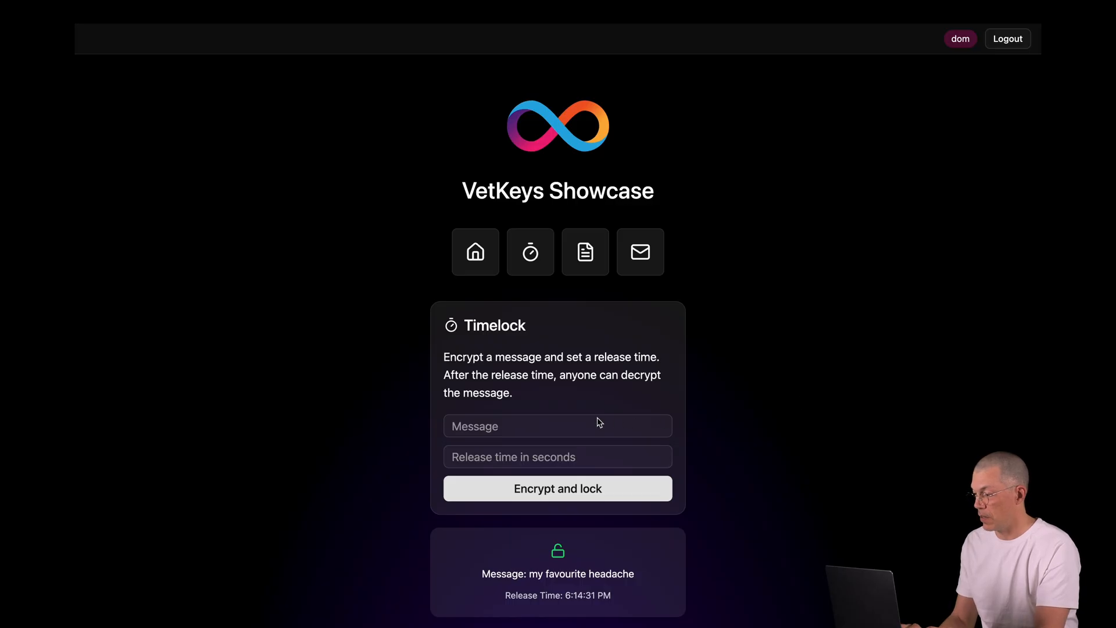
# Step: Encrypt and time-lock 'A message' for 10 seconds, then unlock it to reveal the text
pyautogui.write('A')
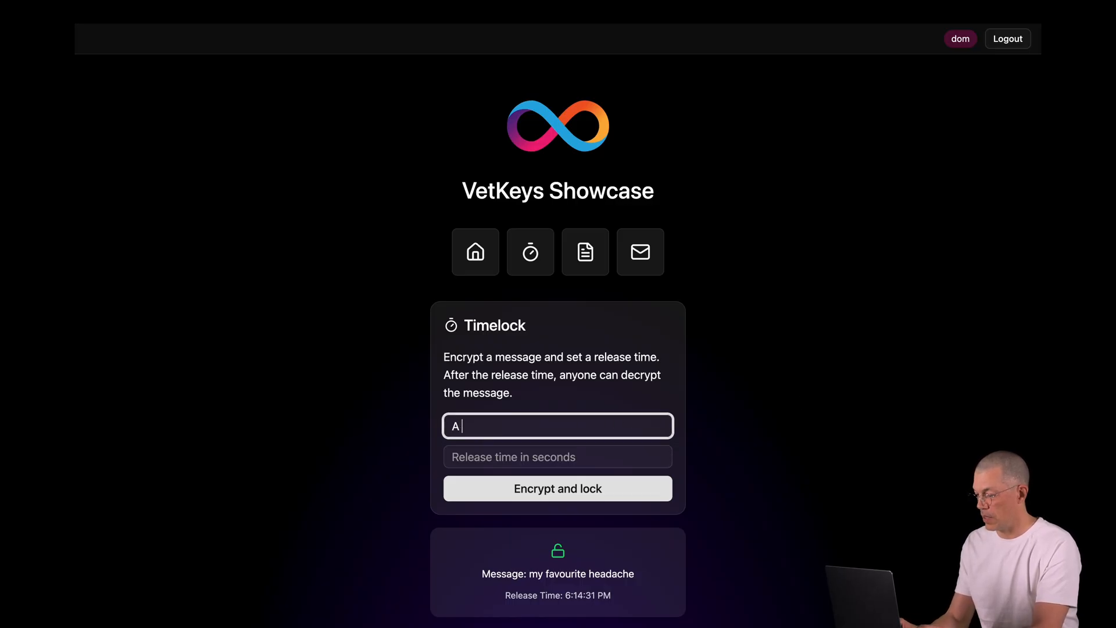
pyautogui.click(558, 457)
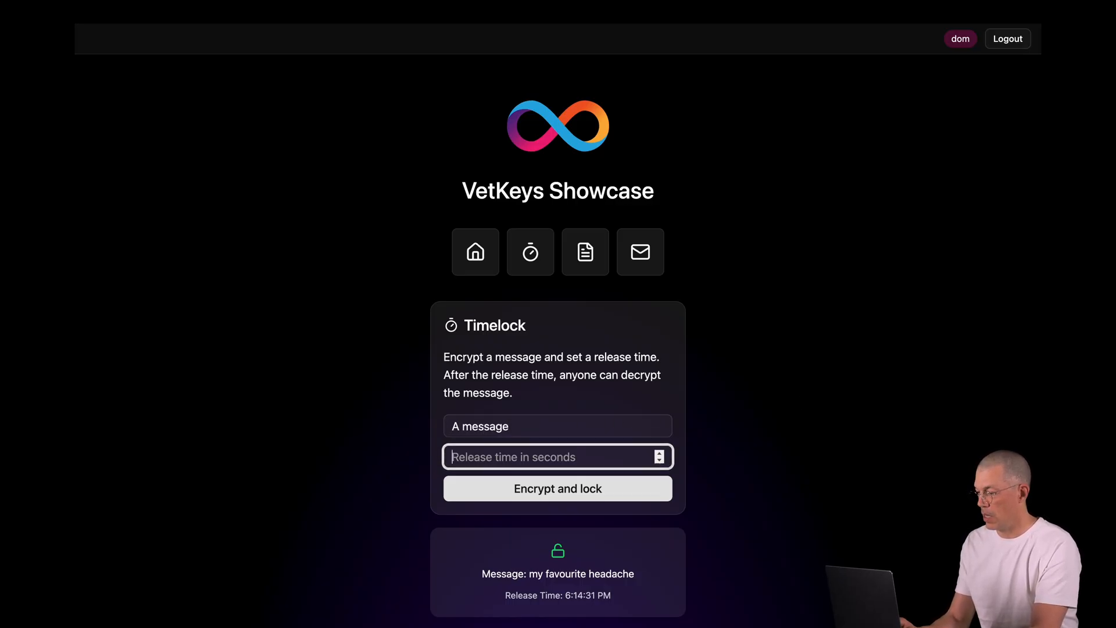
pyautogui.write('10')
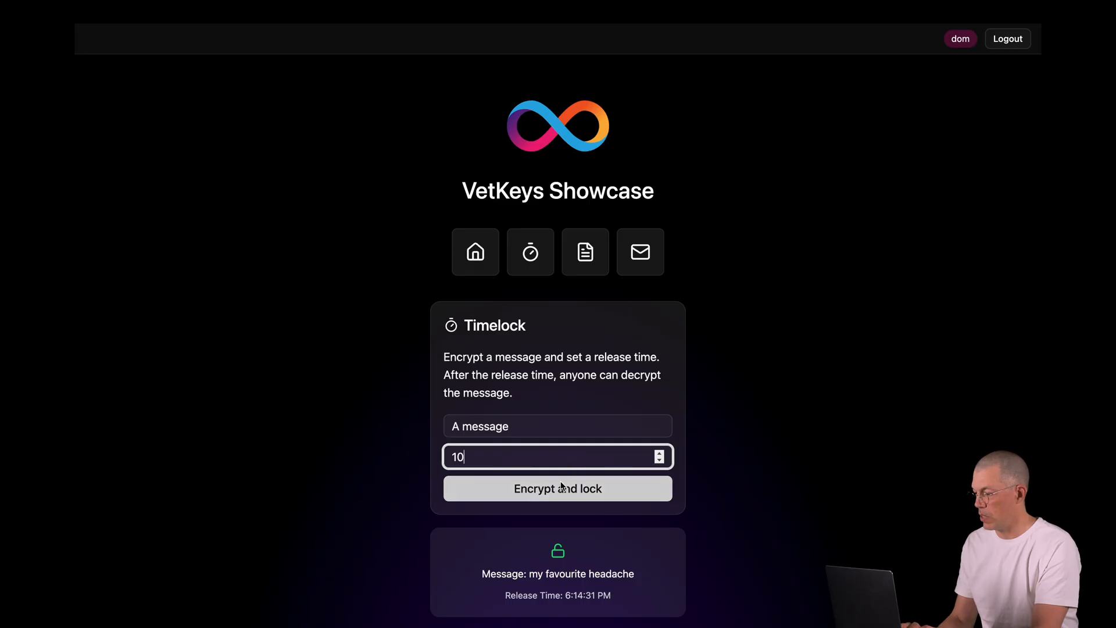
pyautogui.click(558, 489)
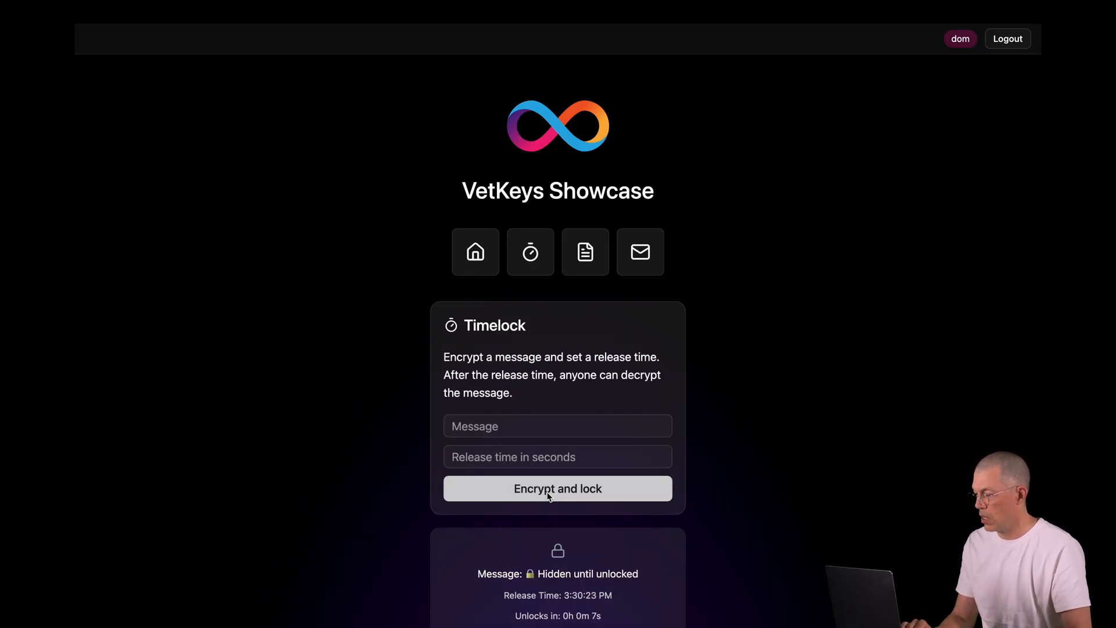
pyautogui.scroll(-3)
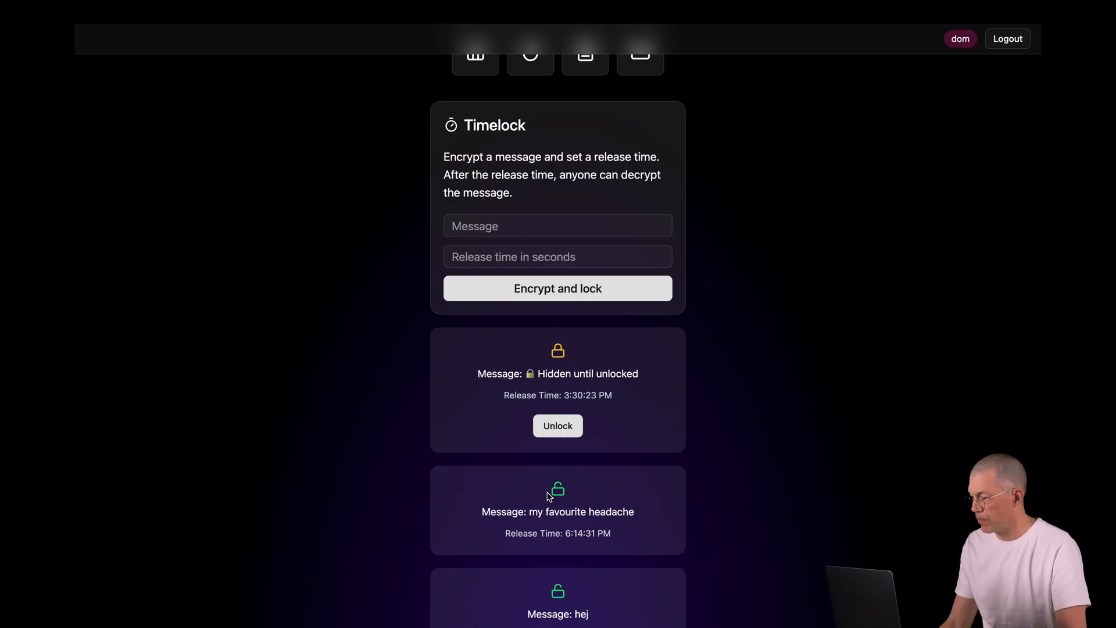
pyautogui.moveTo(566, 414)
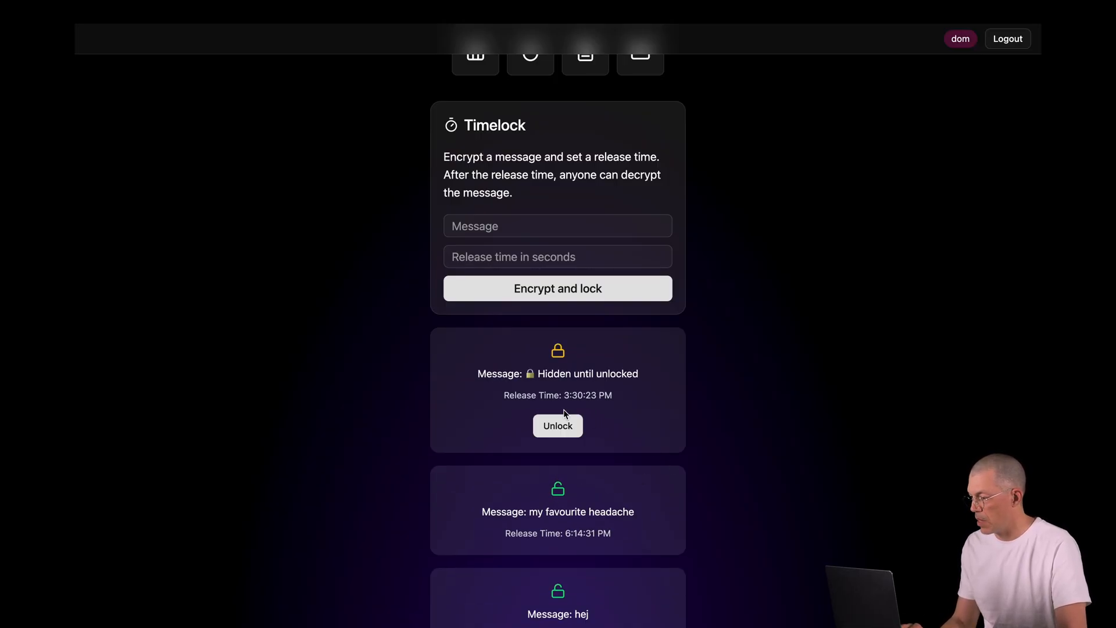
pyautogui.click(558, 426)
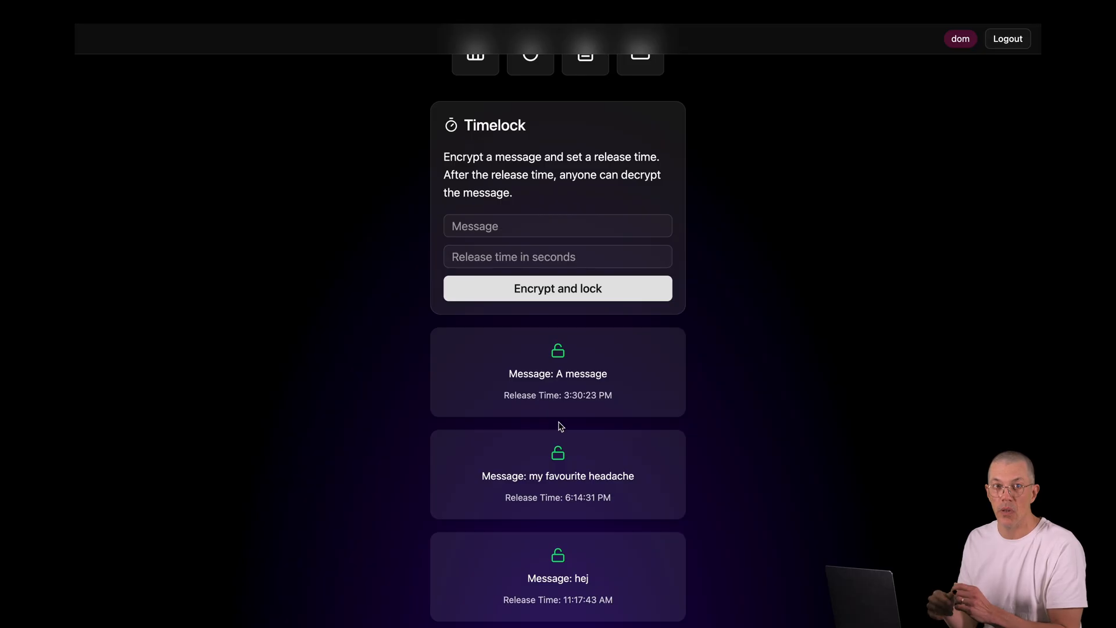
# Step: In the Encrypted Note demo, encrypt and save a note reading 'hi'
pyautogui.click(585, 251)
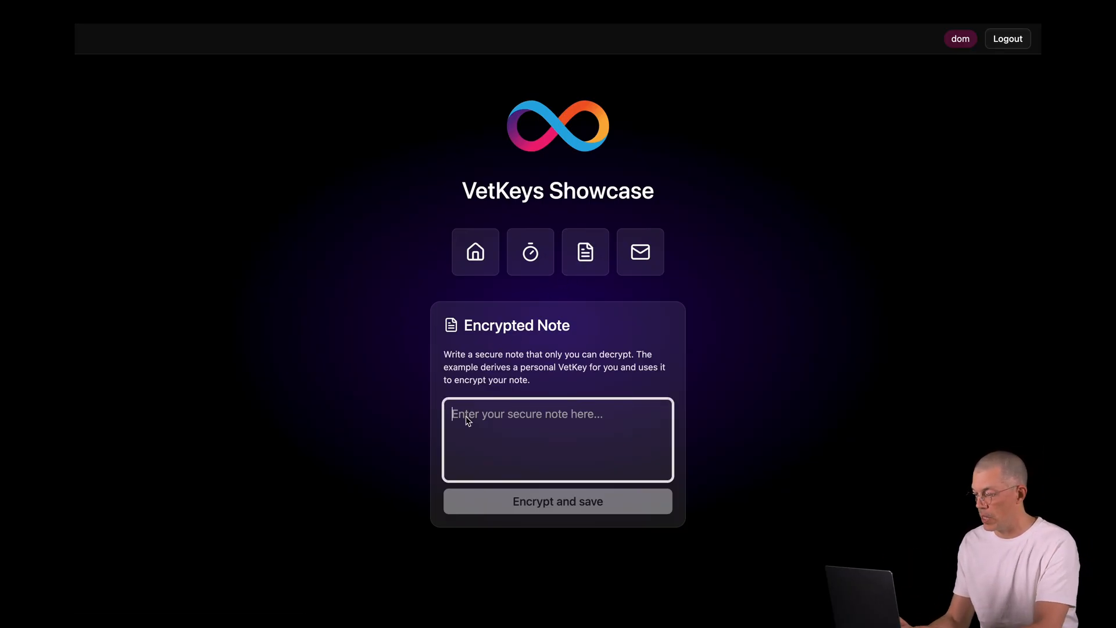
pyautogui.write('hi')
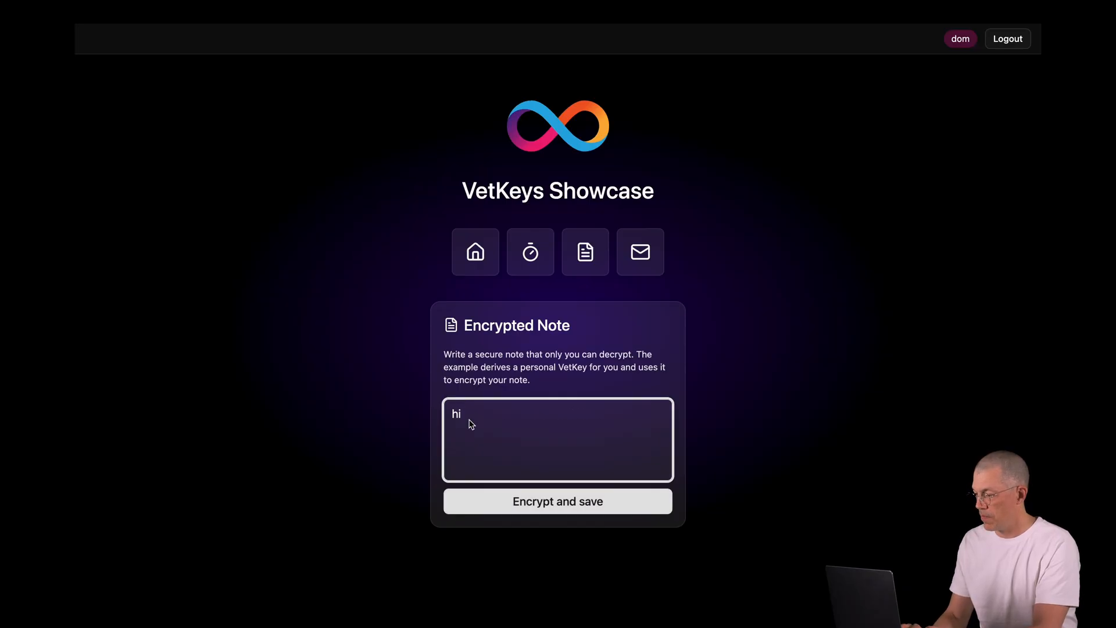
pyautogui.click(558, 501)
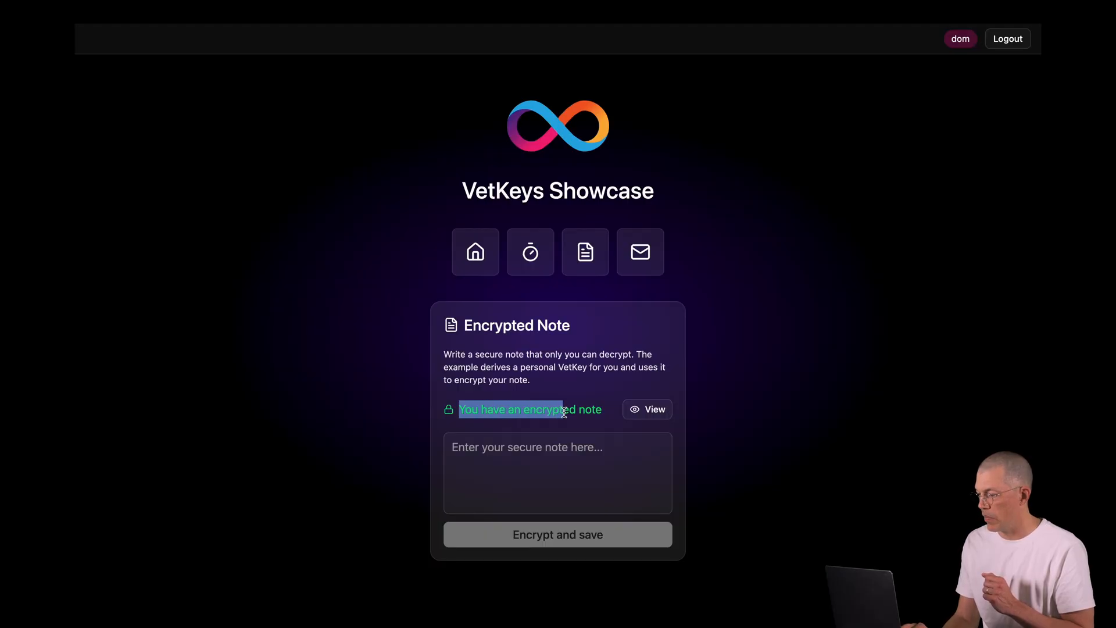
# Step: View the stored encrypted note, decrypting it to show 'hi'
pyautogui.click(647, 409)
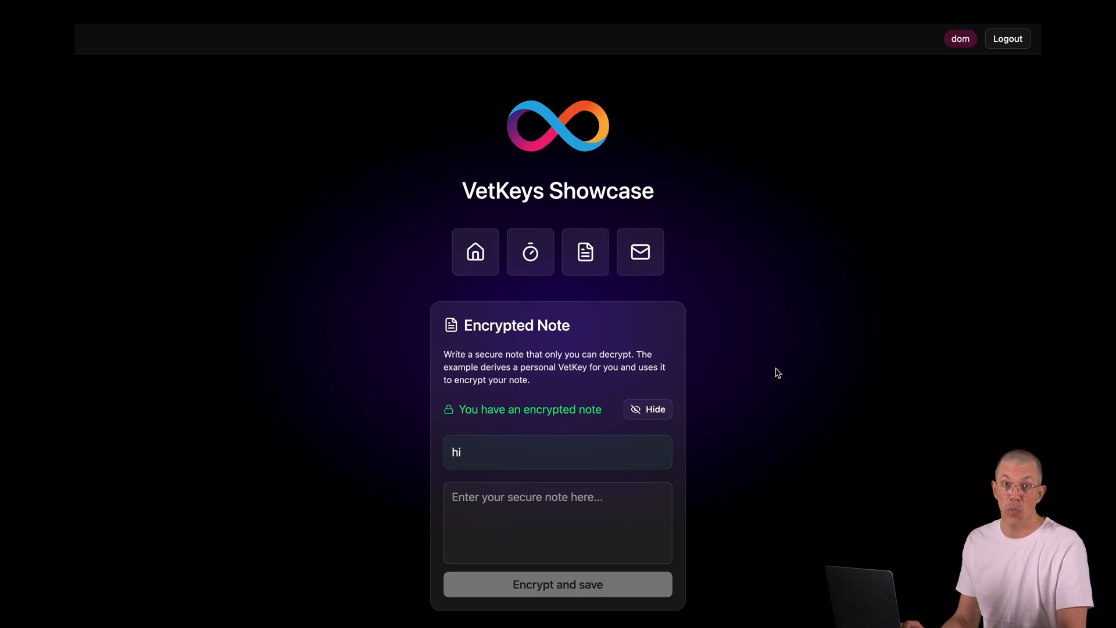
# Step: Go to the Messages demo, whose inbox is still empty
pyautogui.click(640, 251)
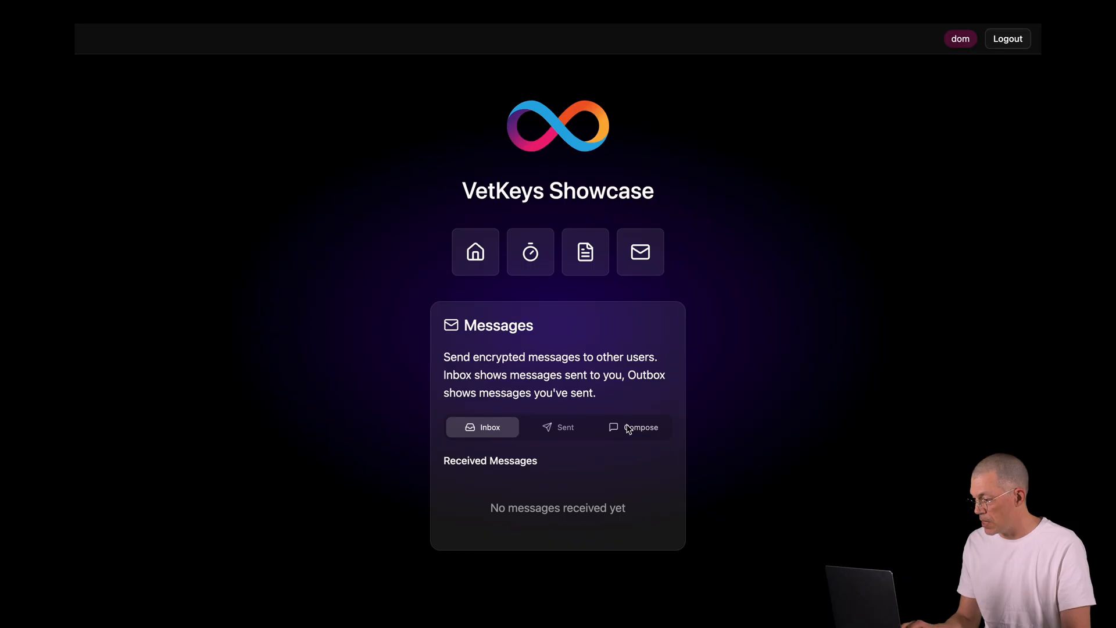
# Step: Switch to the Compose form for a new encrypted message
pyautogui.click(642, 428)
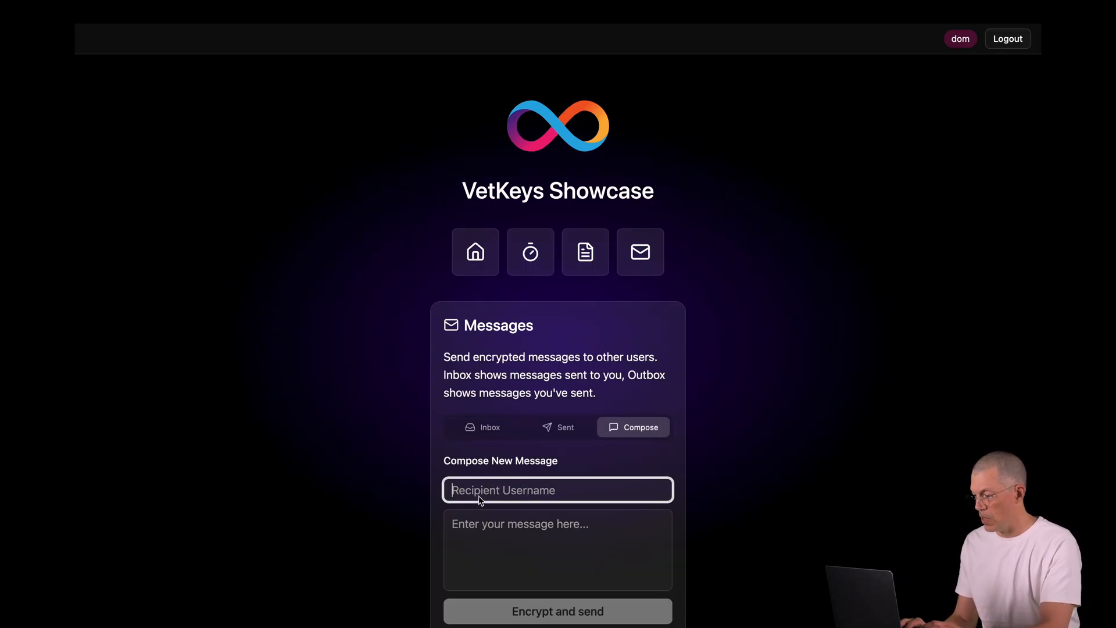
# Step: Send 'Hi Jan' encrypted to user jan, decrypt it in the sent list, then log out
pyautogui.write('jan')
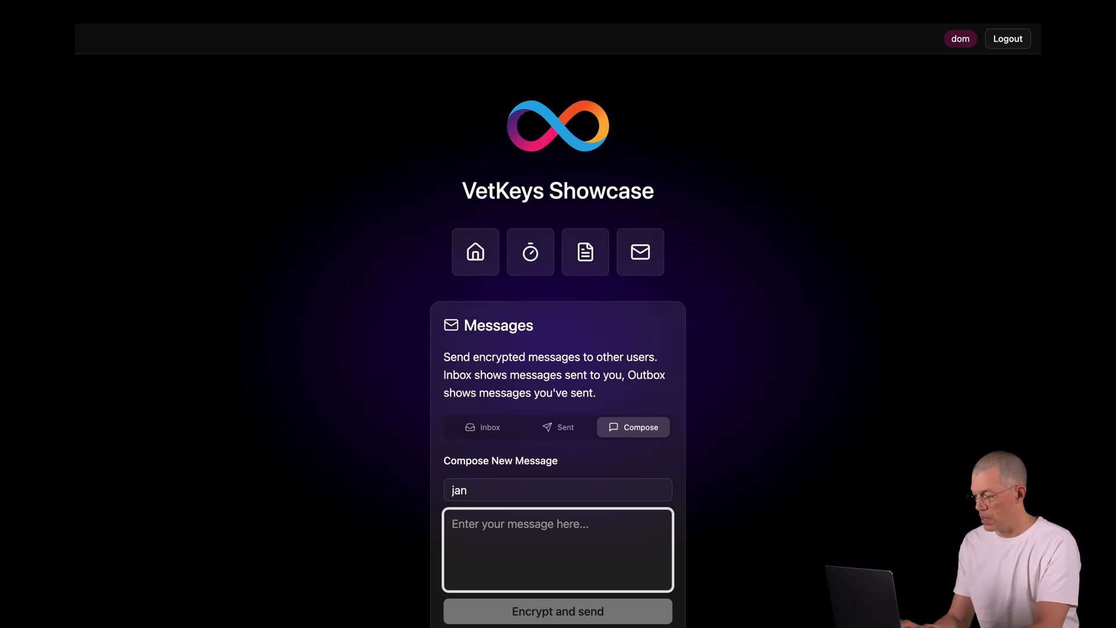
pyautogui.write('Hi Jan')
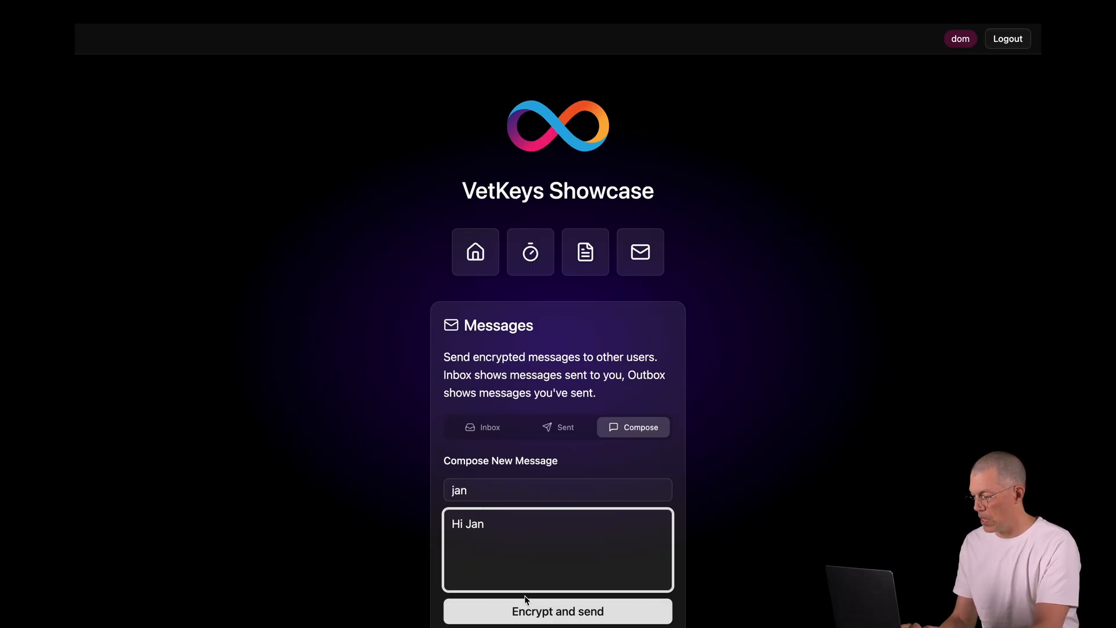
pyautogui.click(558, 612)
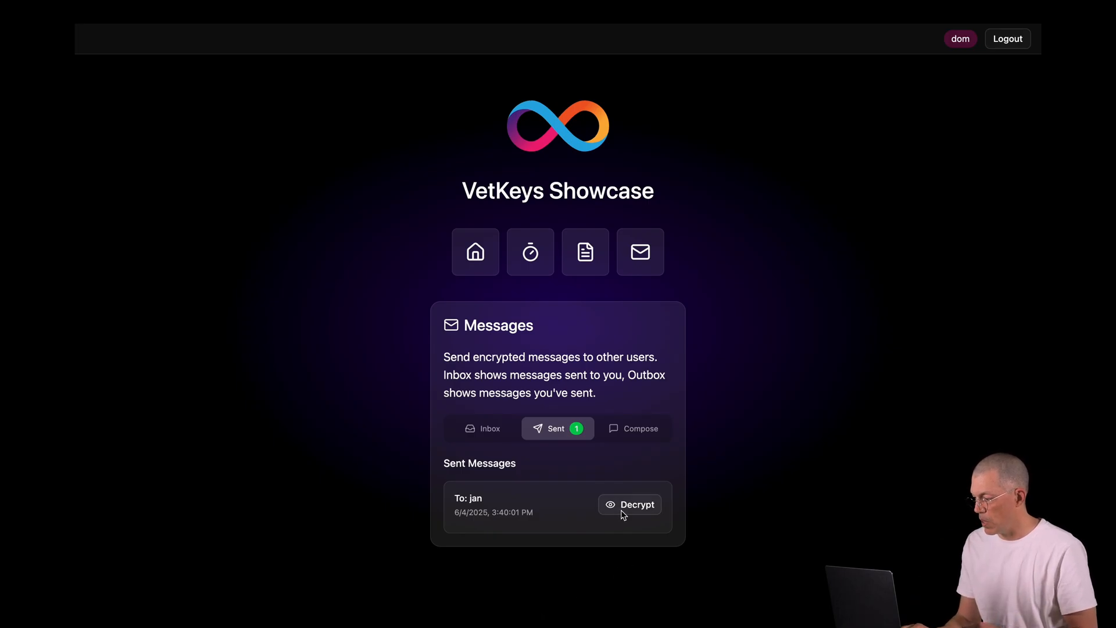
pyautogui.click(631, 505)
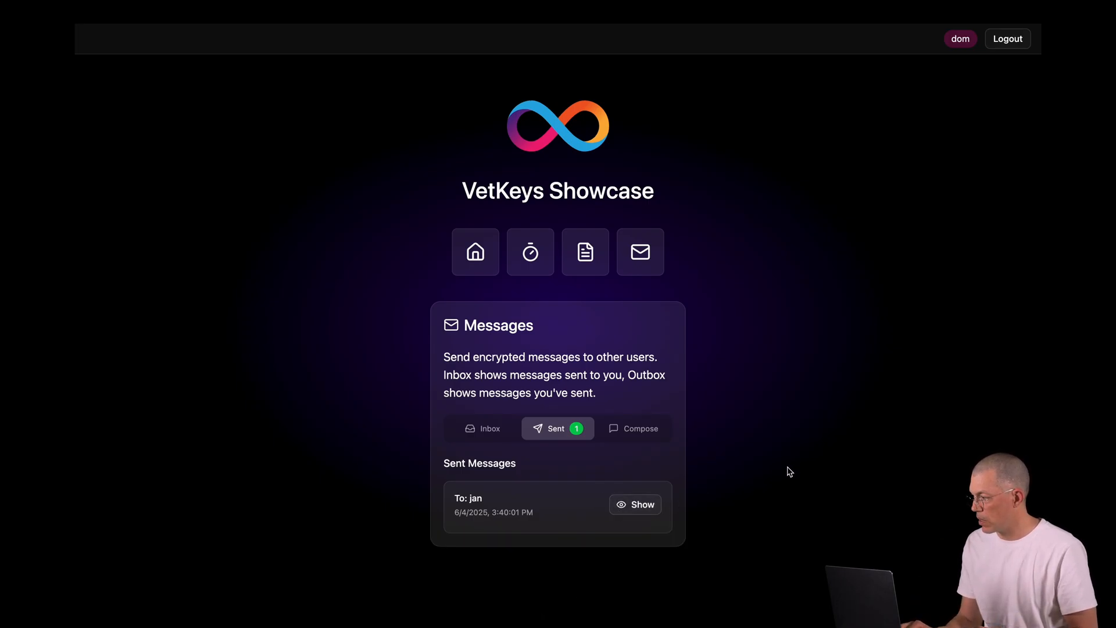
pyautogui.moveTo(1011, 51)
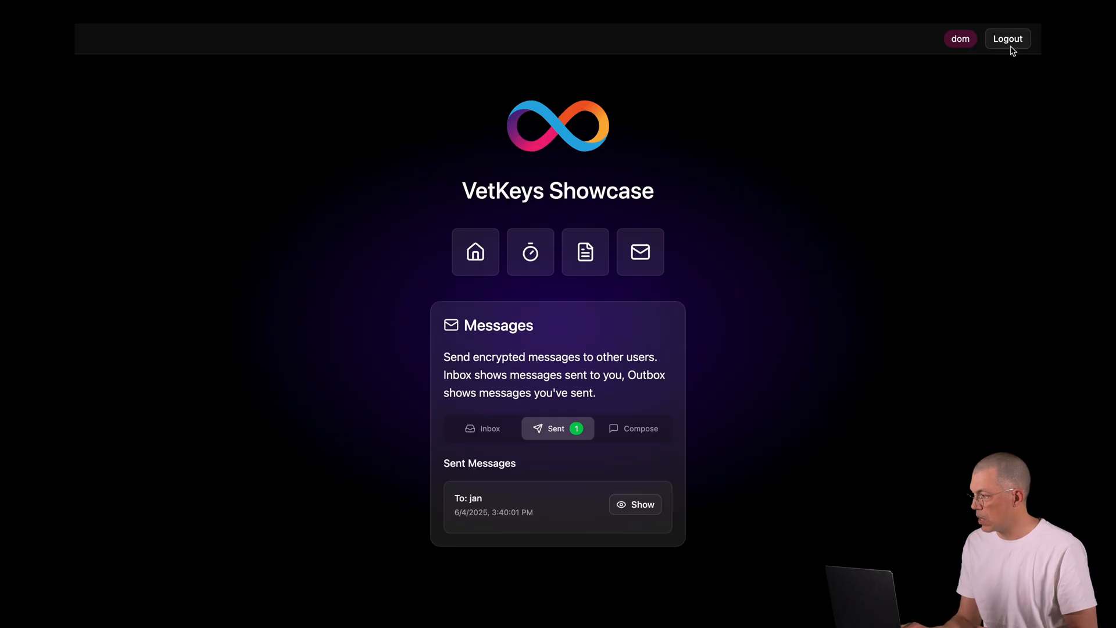
pyautogui.click(1007, 38)
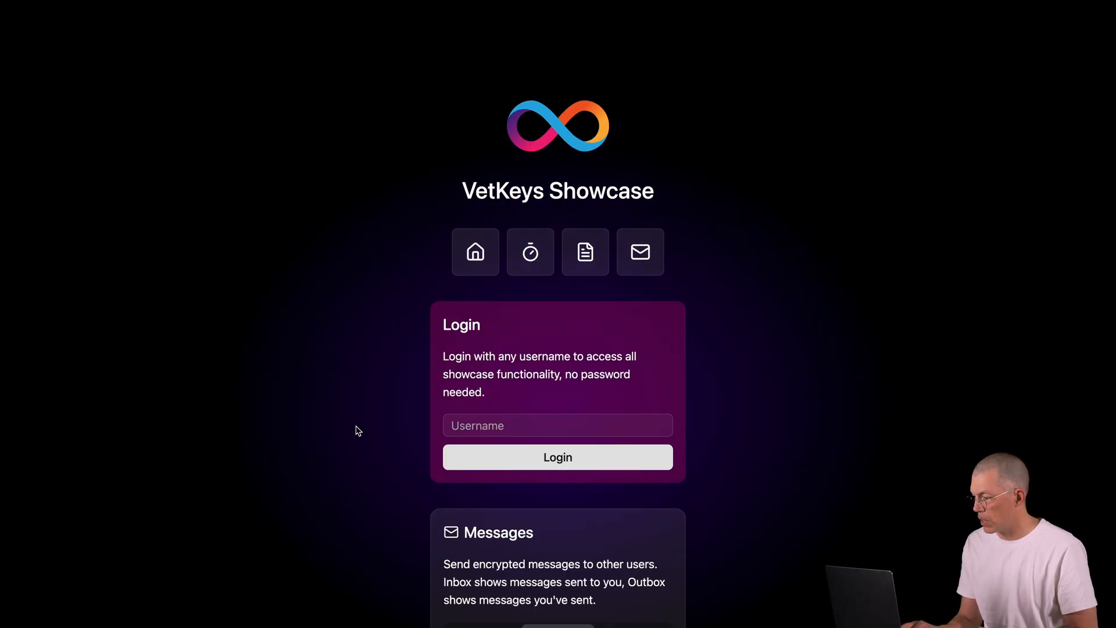
# Step: Log in as jan, whose inbox shows one received message
pyautogui.write('jan')
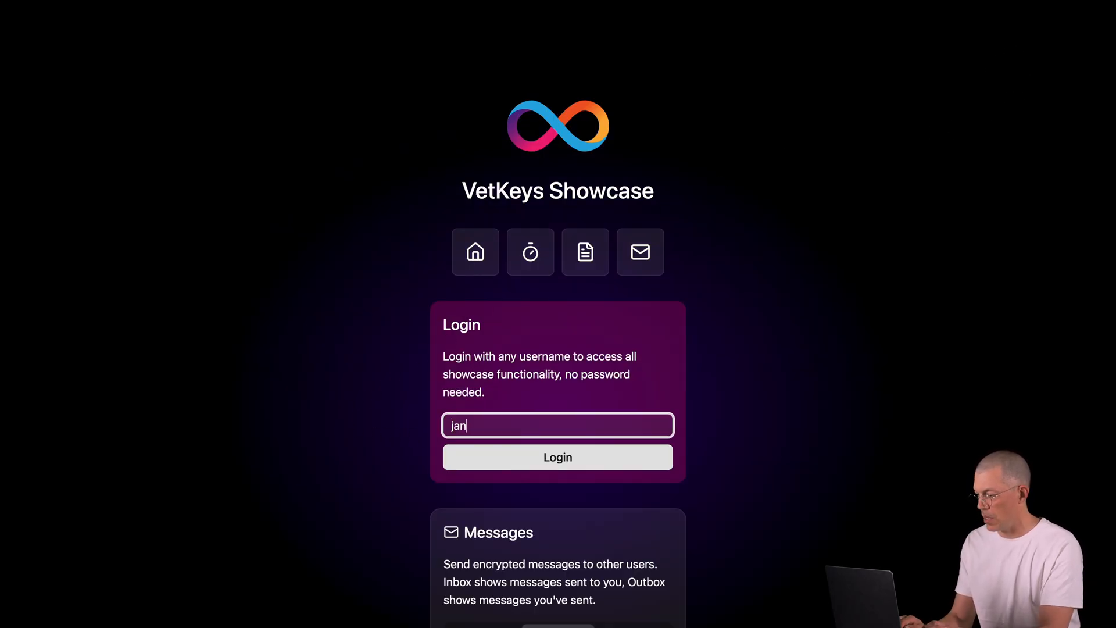
pyautogui.click(558, 457)
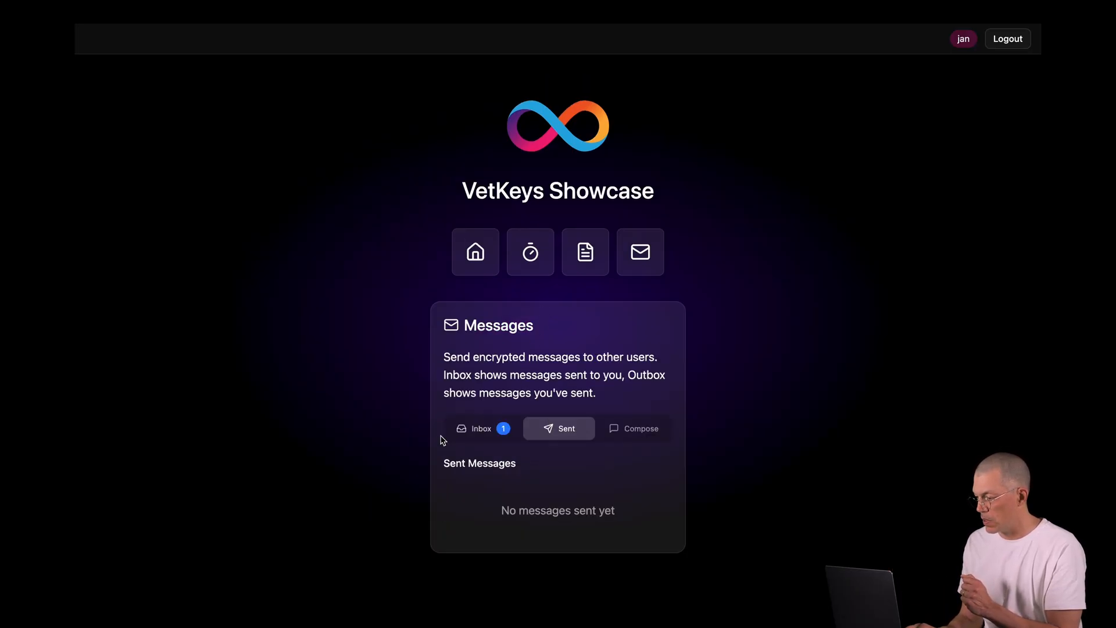
pyautogui.moveTo(491, 439)
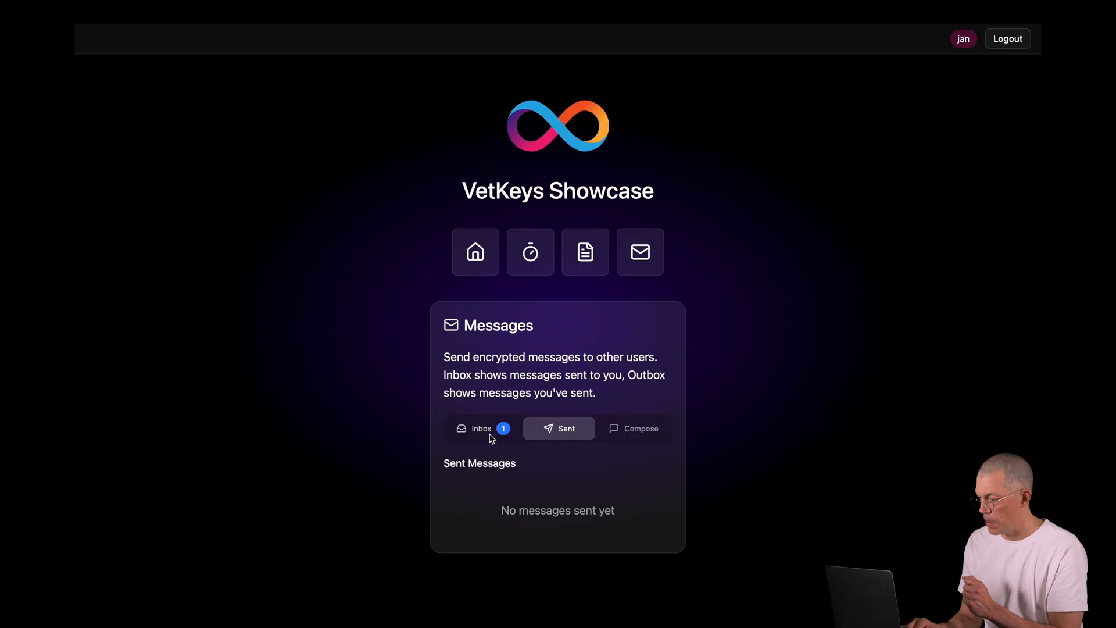
# Step: Decrypt the received message in jan's inbox, revealing 'Hi Jan'
pyautogui.click(481, 428)
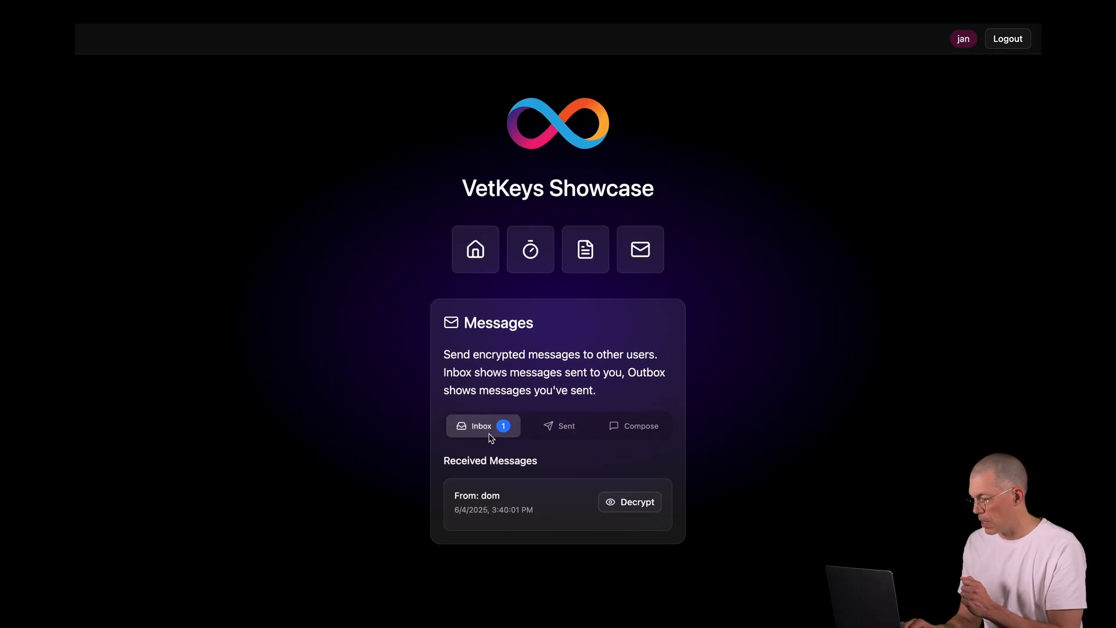
pyautogui.click(629, 503)
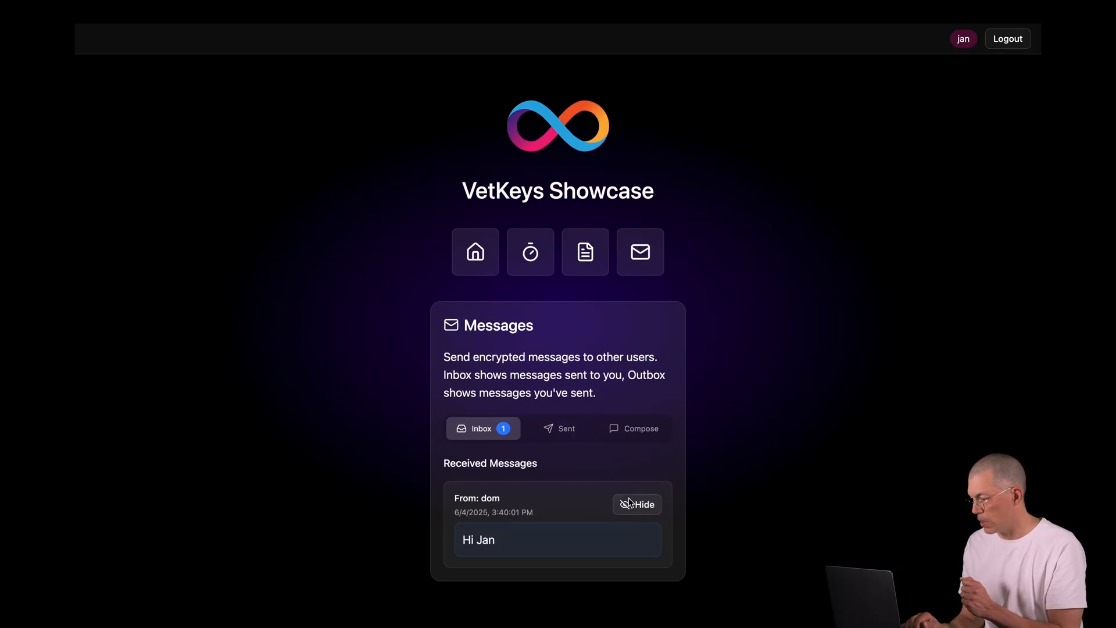